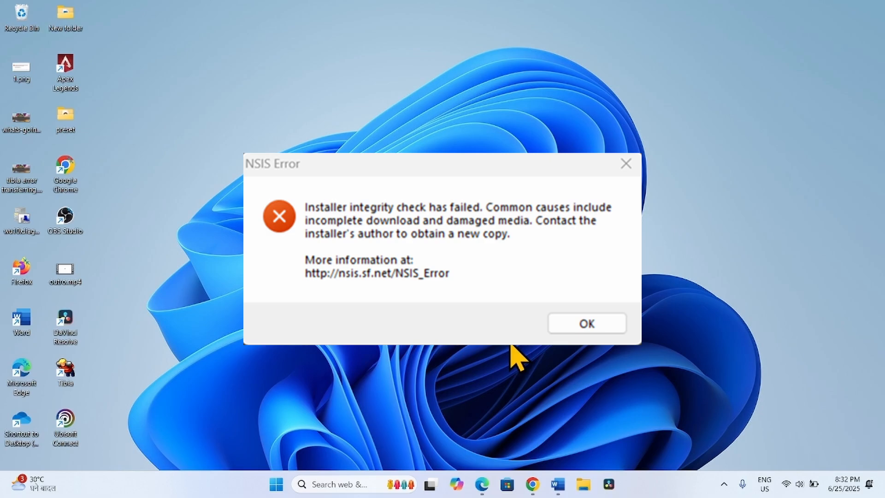
pyautogui.moveTo(457, 355)
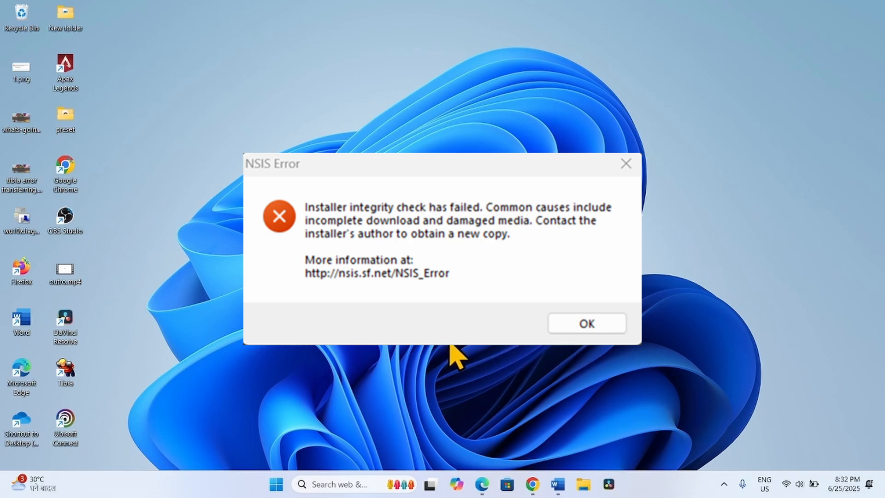
# - Dismiss the NSIS 'Installer integrity check has failed' error with OK
pyautogui.click(586, 322)
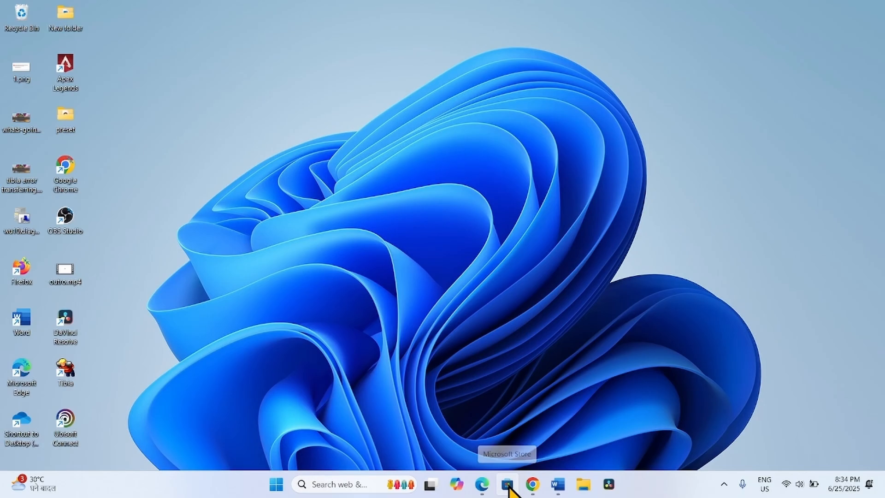
# - Search the Store for 'ubisoft', install Ubisoft Connect - PC and approve the UAC prompt
pyautogui.click(506, 484)
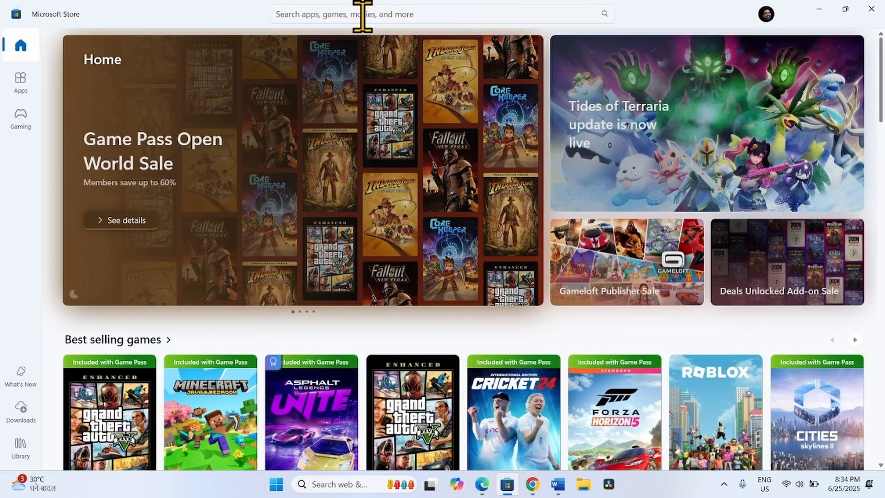
pyautogui.write('u')
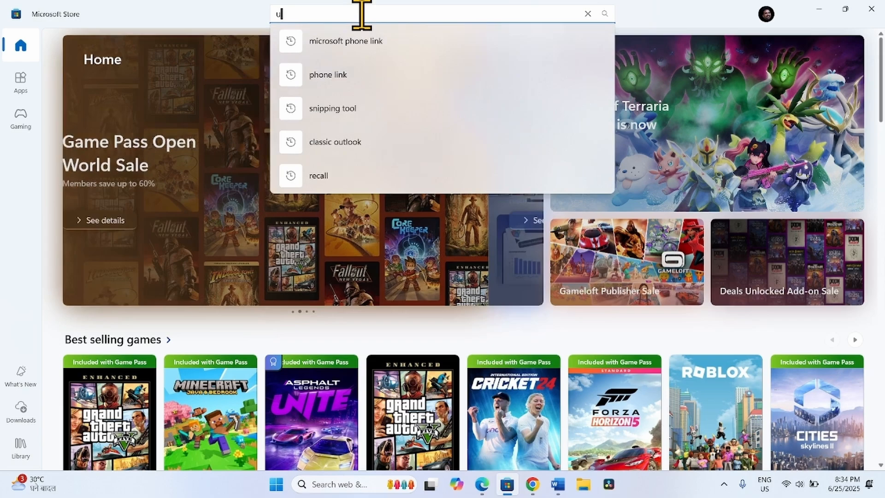
pyautogui.write('bisoft')
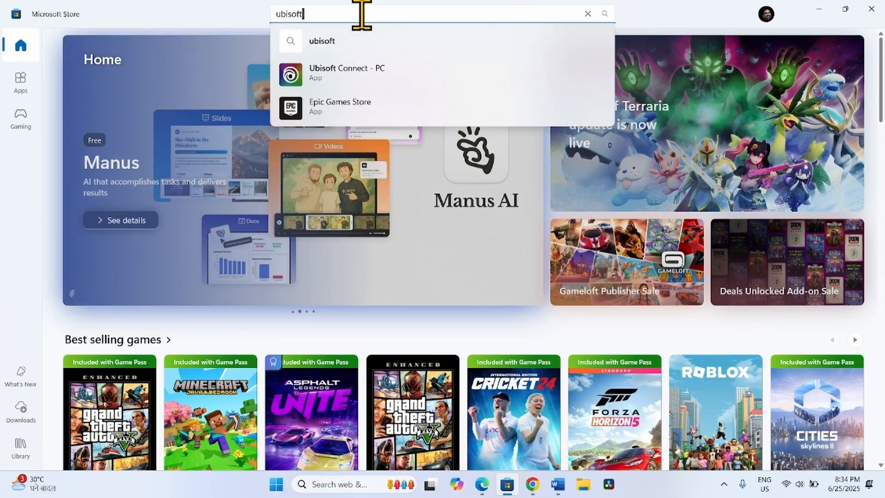
pyautogui.moveTo(348, 76)
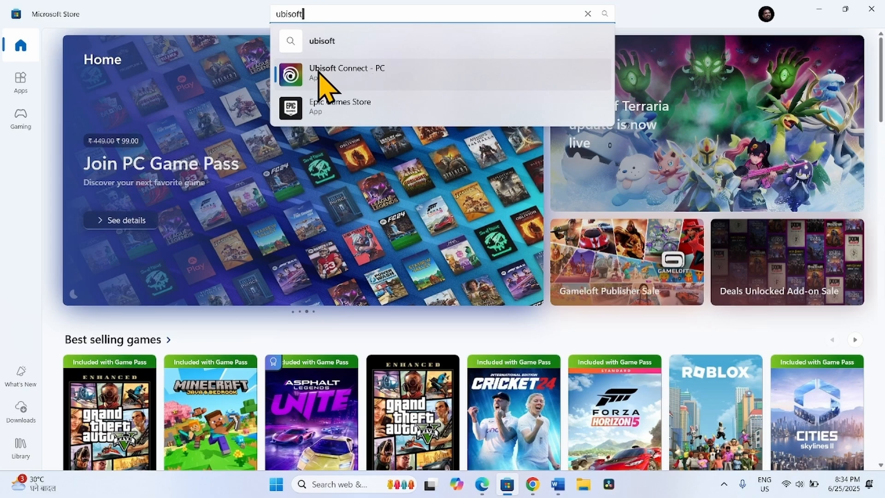
pyautogui.click(346, 72)
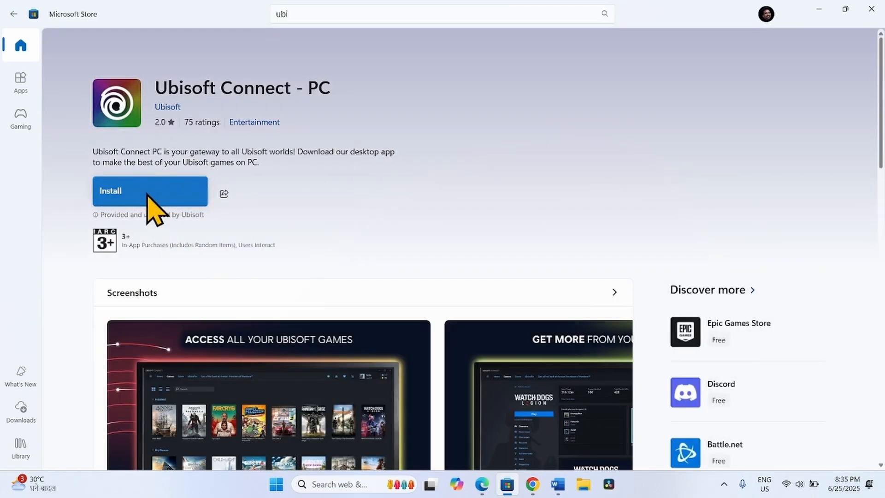
pyautogui.click(150, 189)
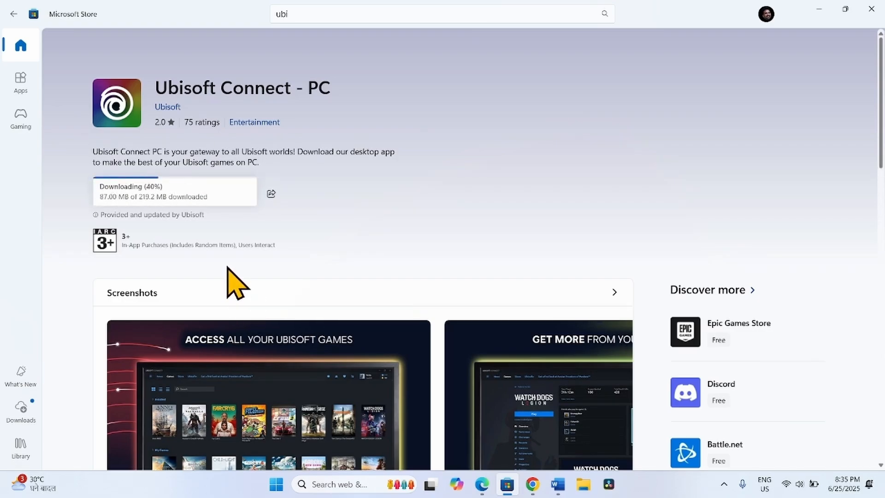
pyautogui.moveTo(308, 276)
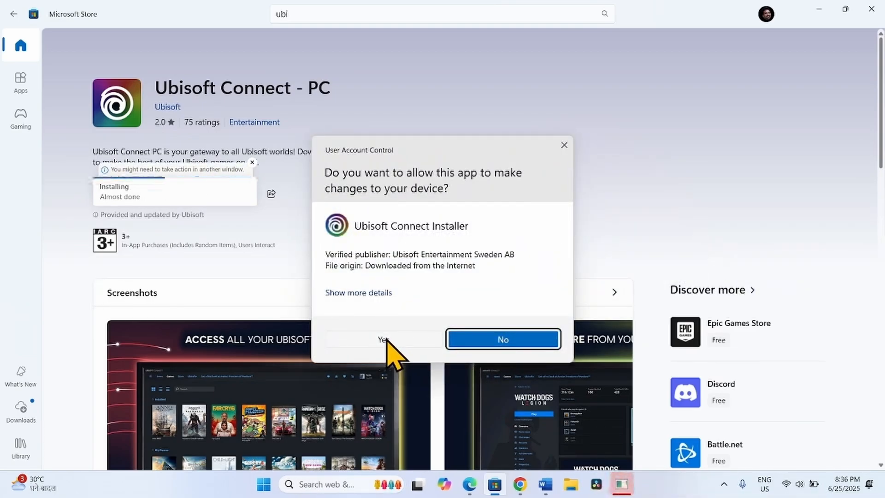
pyautogui.click(384, 339)
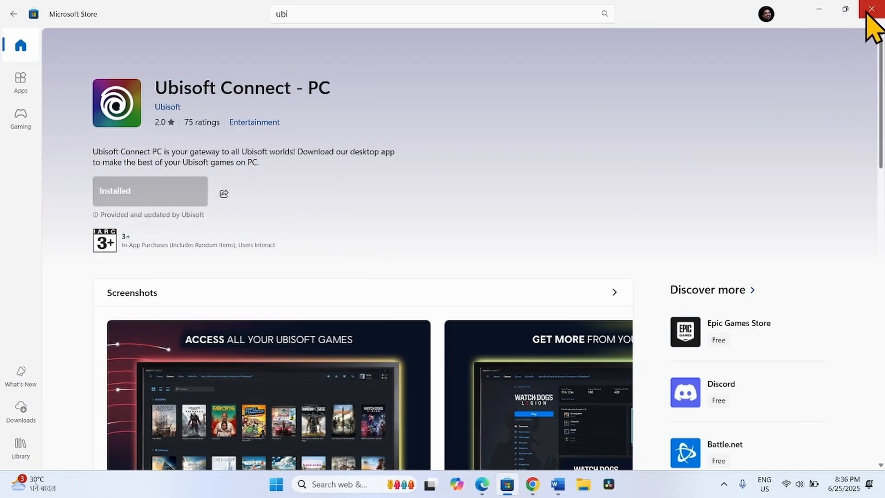
# - Close the Store, launch 'ubisoft connect' from Start search and approve both service UAC prompts
pyautogui.click(871, 9)
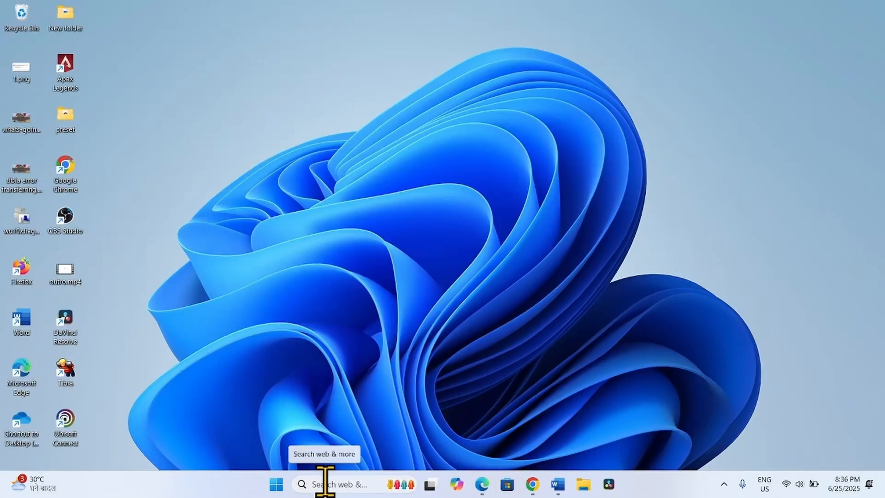
pyautogui.click(338, 484)
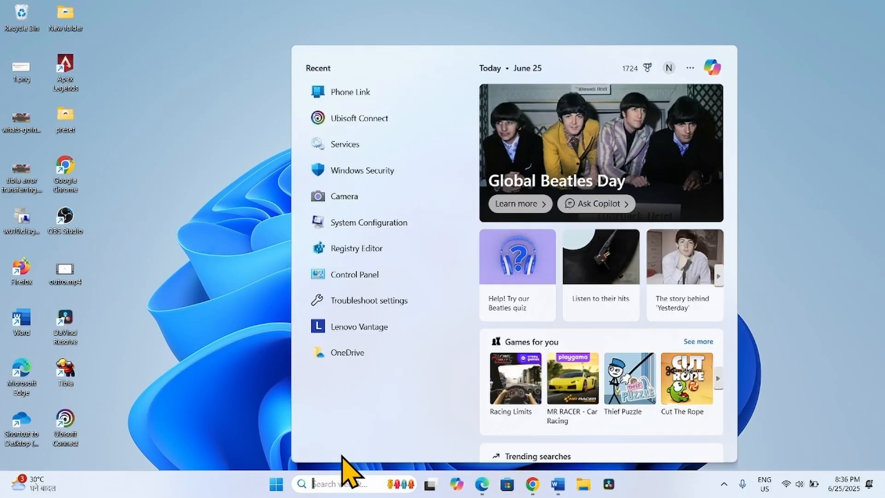
pyautogui.write('ubisoft connect')
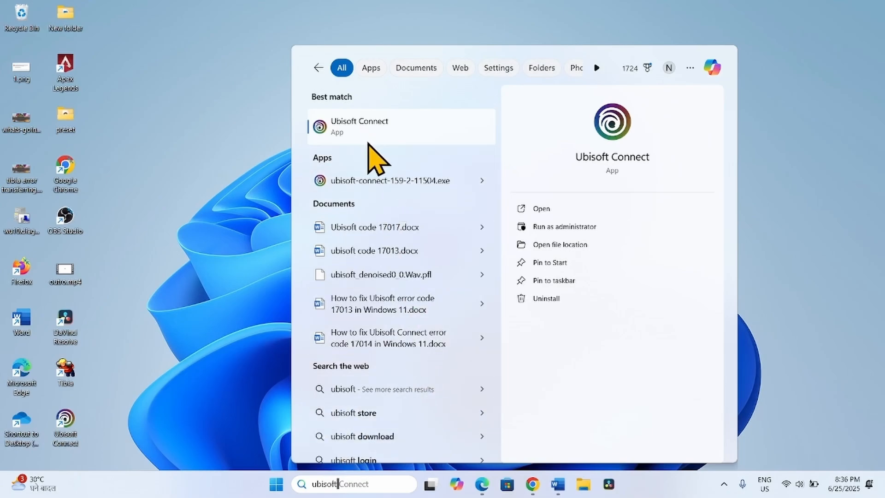
pyautogui.click(360, 126)
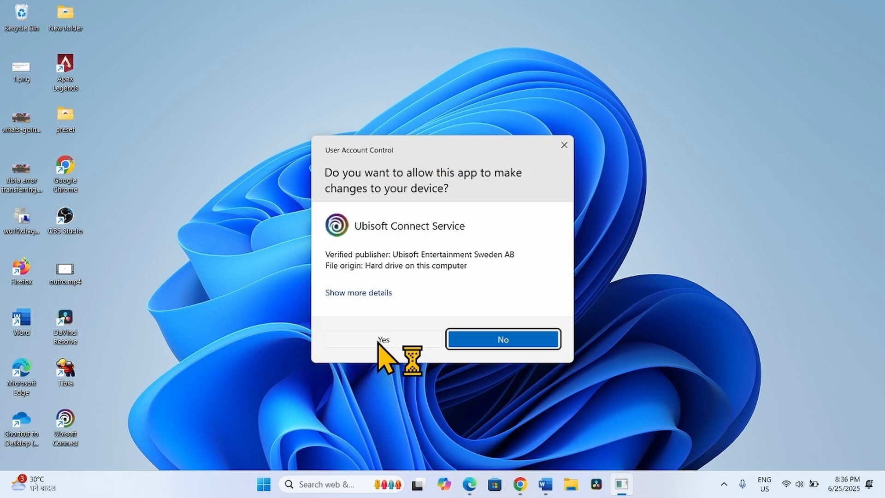
pyautogui.click(383, 339)
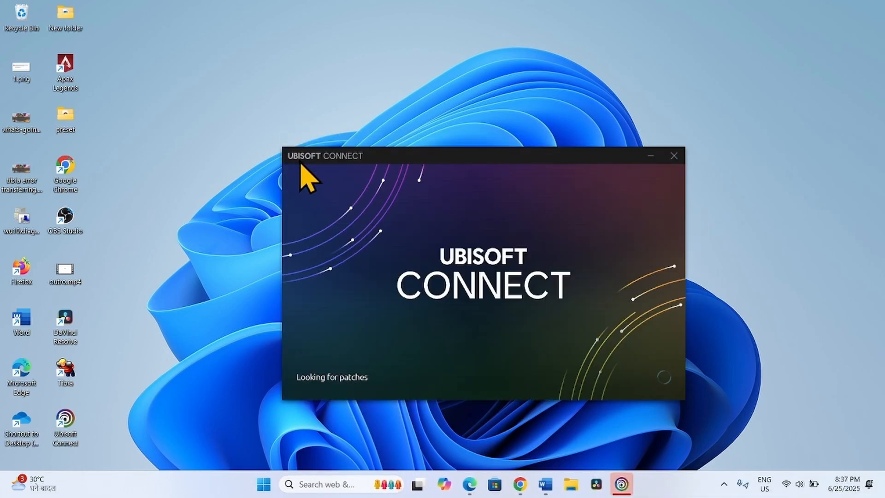
pyautogui.moveTo(308, 117)
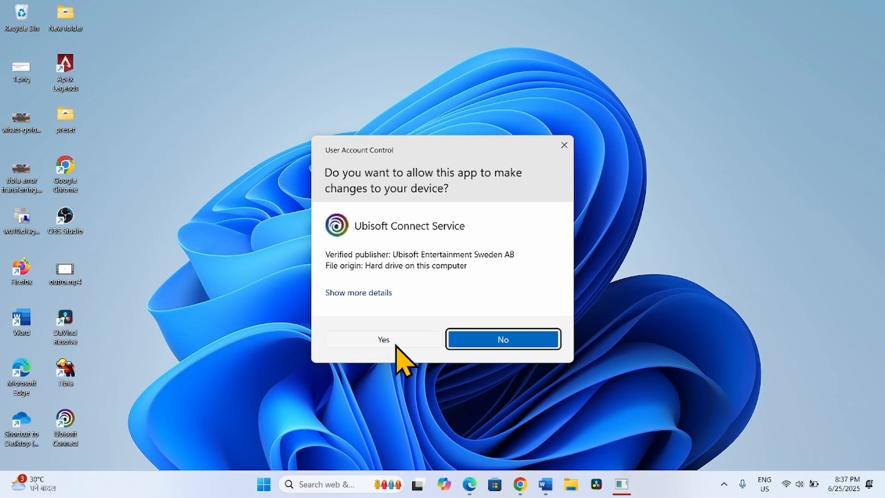
pyautogui.click(382, 339)
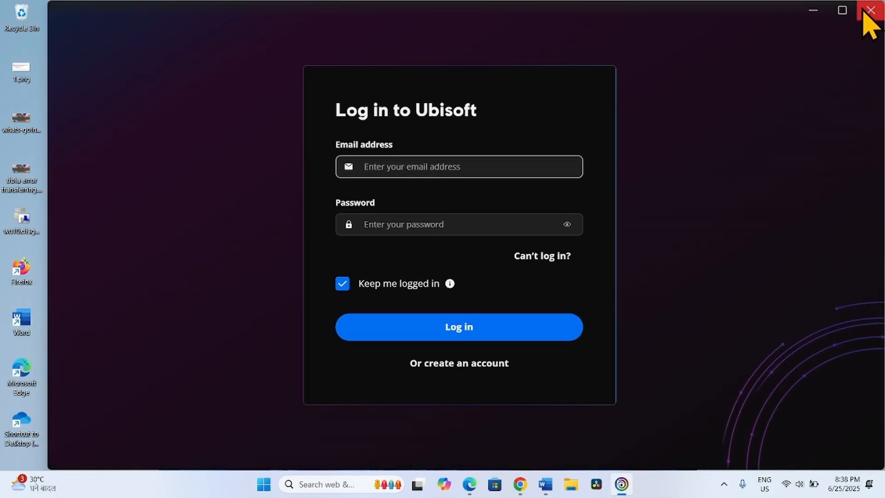
pyautogui.click(875, 10)
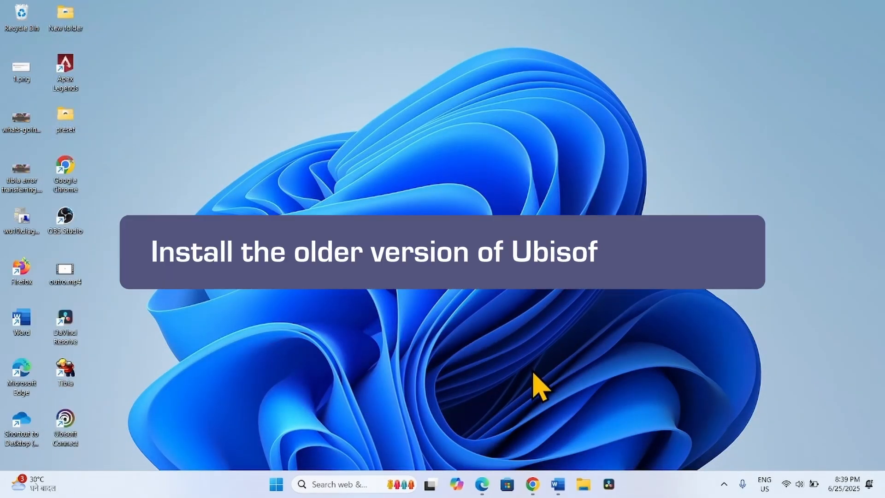
pyautogui.write('t connect')
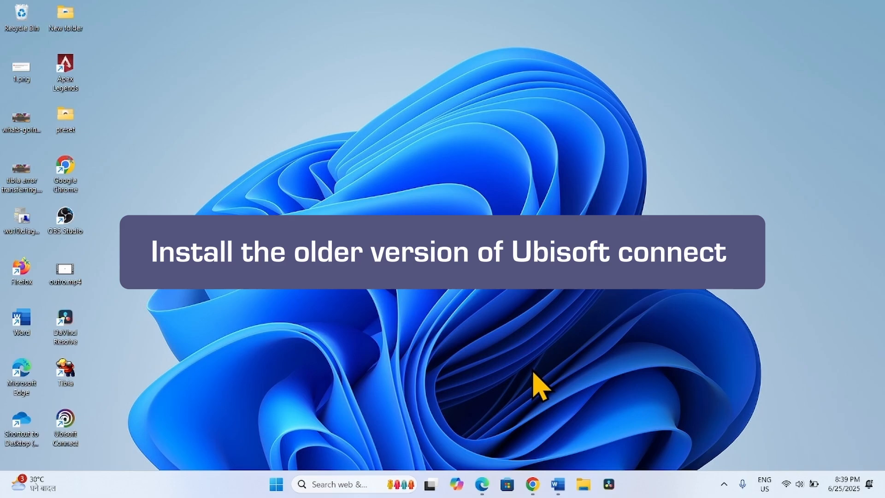
pyautogui.moveTo(542, 389)
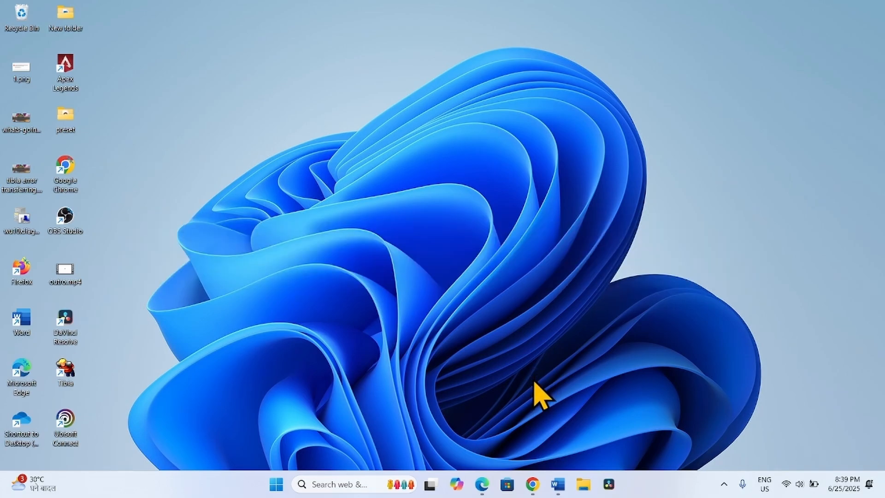
pyautogui.moveTo(541, 407)
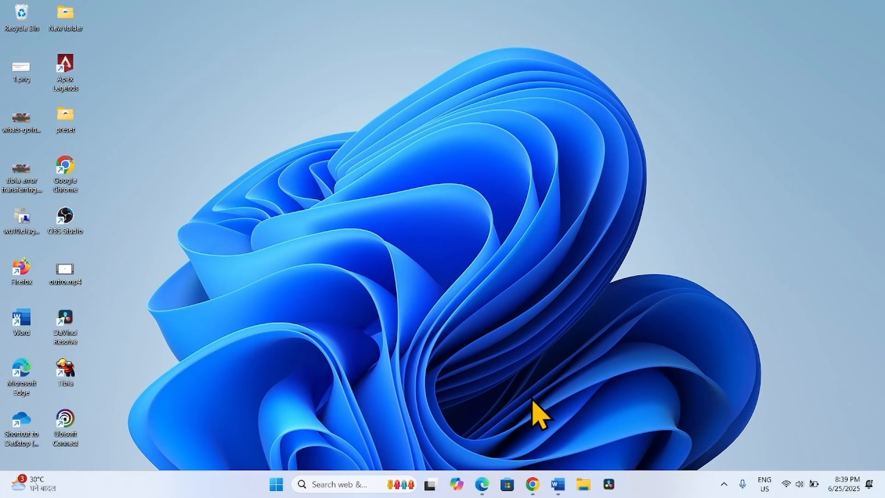
pyautogui.moveTo(539, 409)
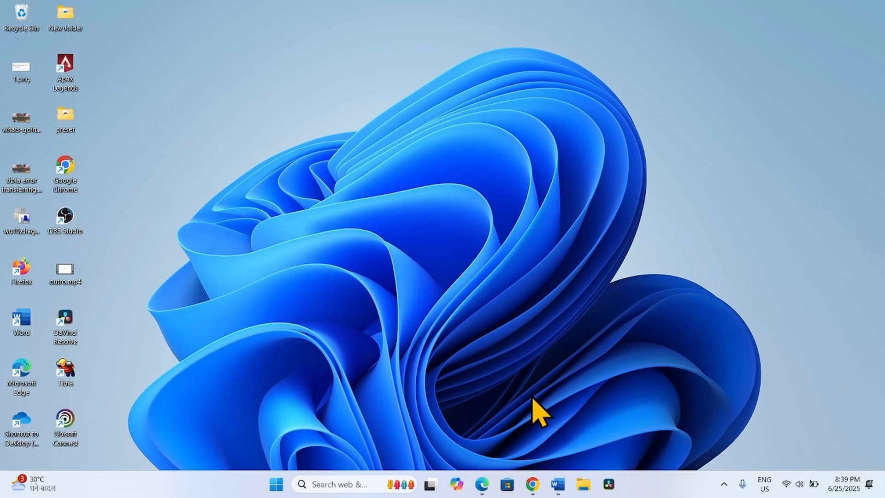
pyautogui.moveTo(378, 393)
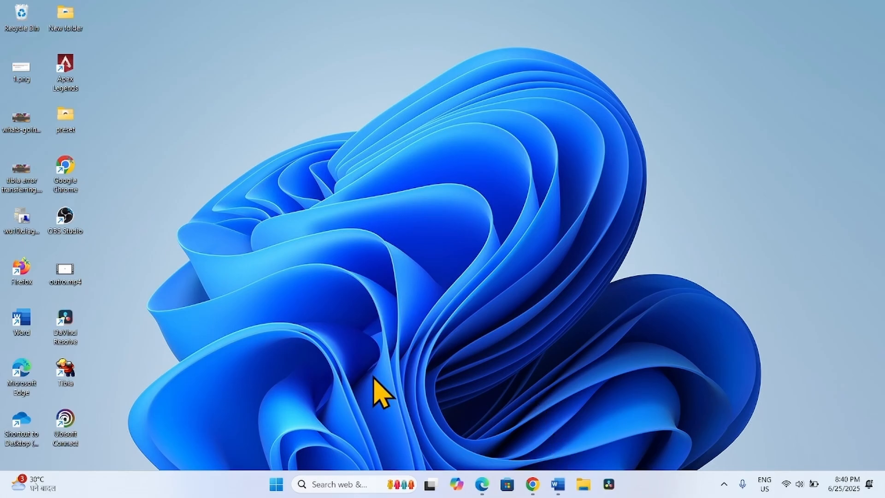
# - From the Uptodown older-versions list, start downloading Ubisoft Connect 159.2.11504
pyautogui.click(531, 484)
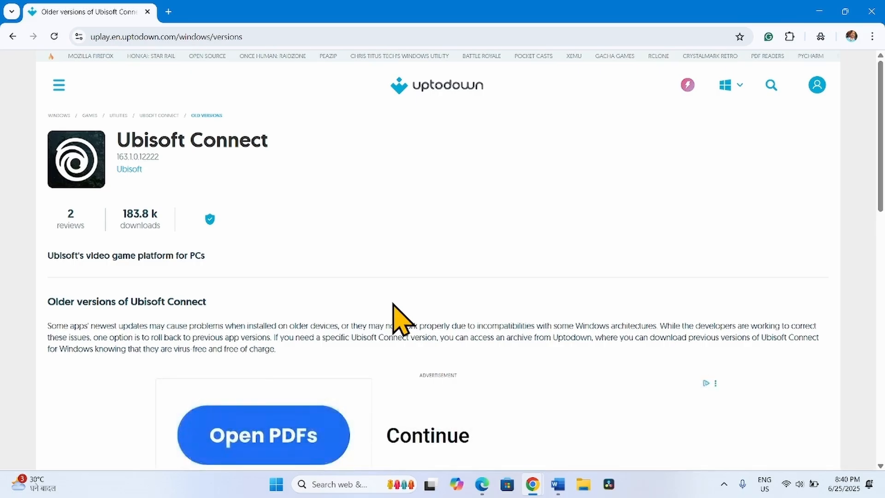
pyautogui.scroll(-3)
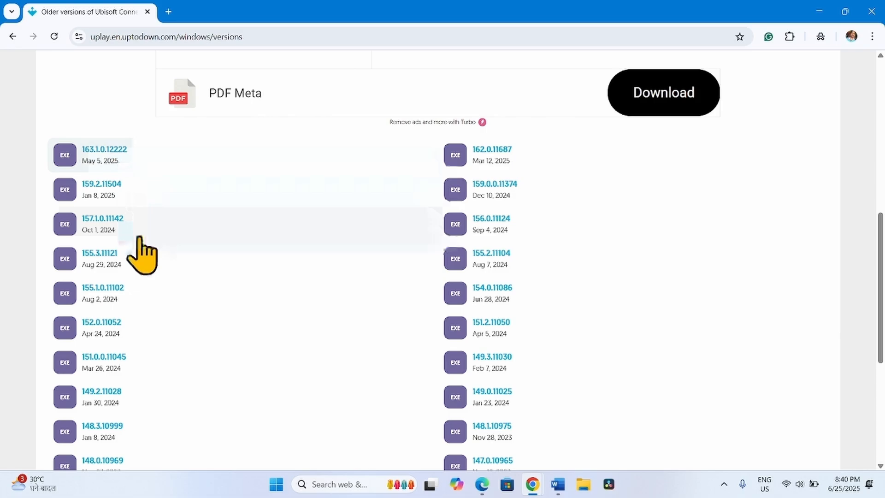
pyautogui.moveTo(90, 188)
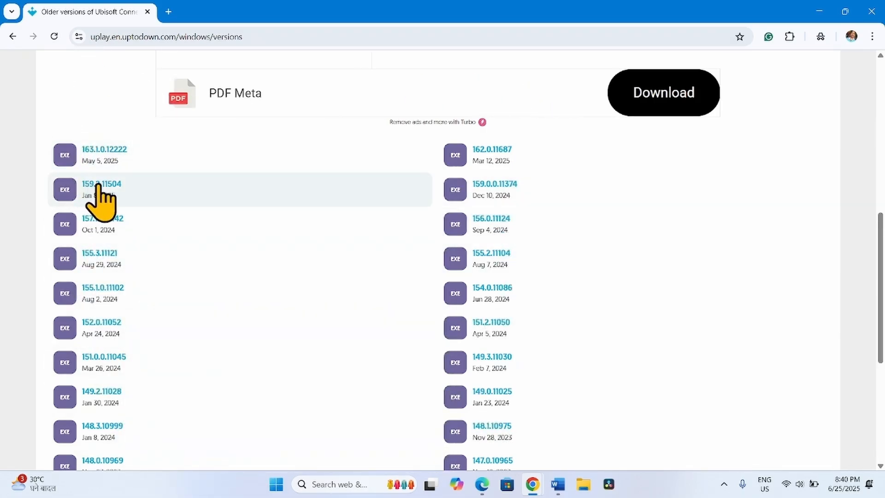
pyautogui.click(101, 184)
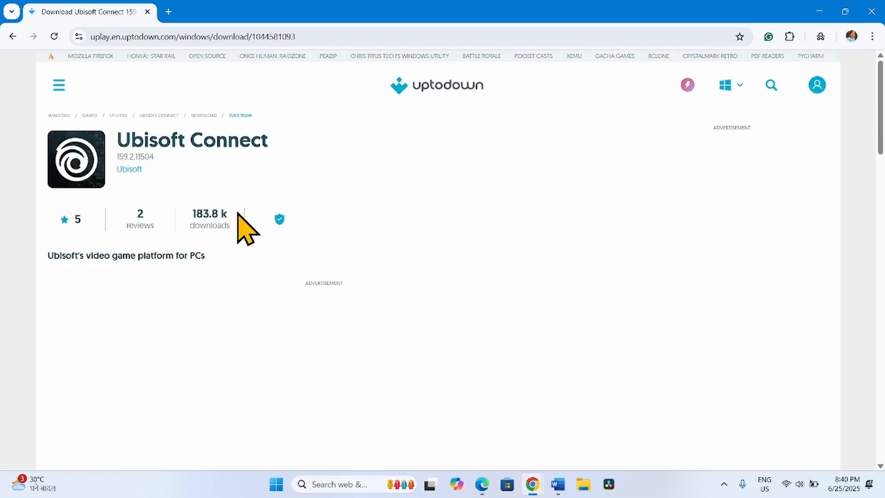
pyautogui.scroll(-3)
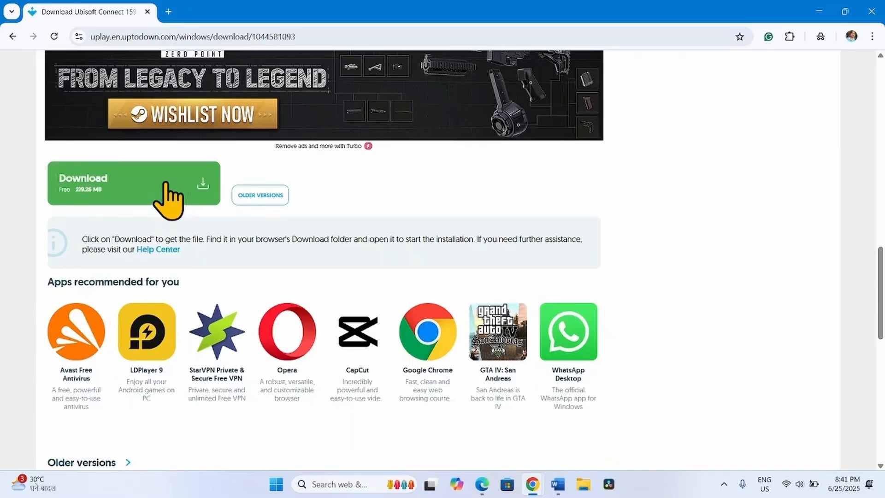
pyautogui.click(134, 183)
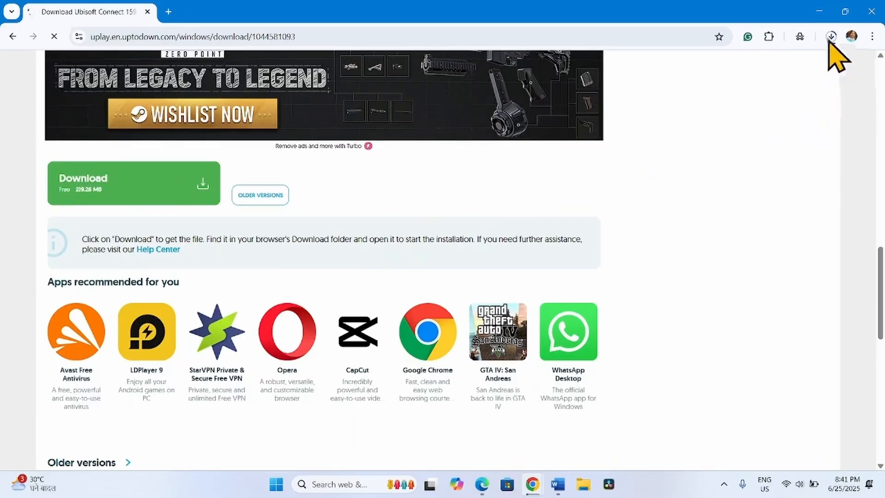
# - Run the downloaded installer, approve UAC and keep English as the setup language
pyautogui.click(831, 36)
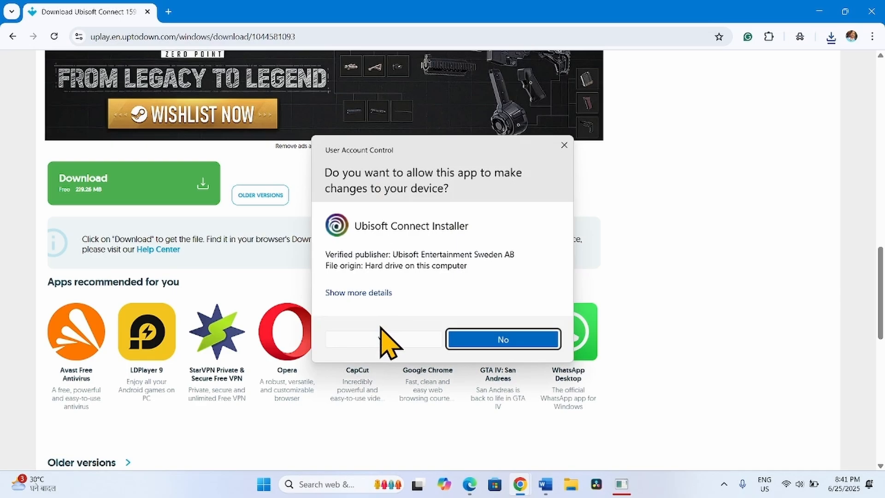
pyautogui.click(501, 339)
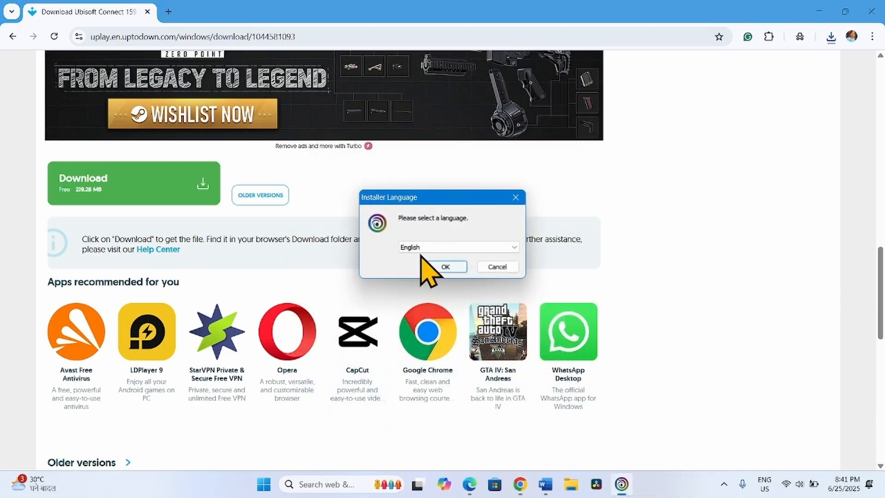
pyautogui.click(458, 247)
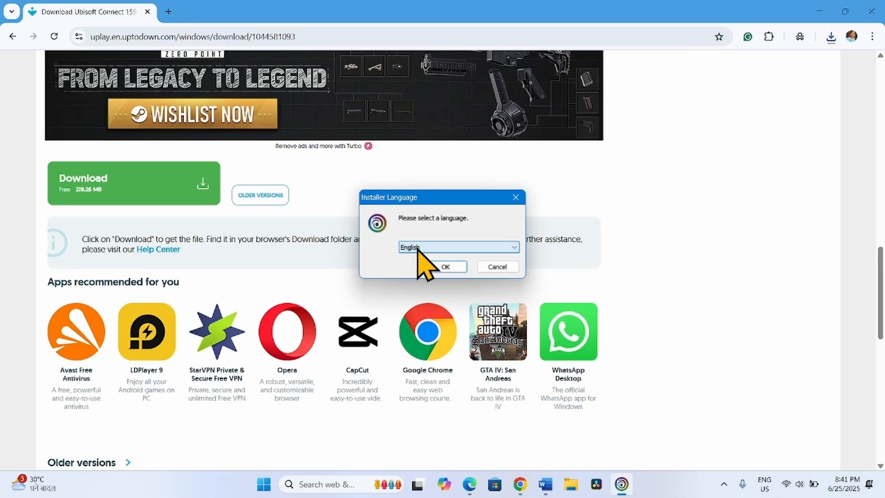
pyautogui.click(445, 267)
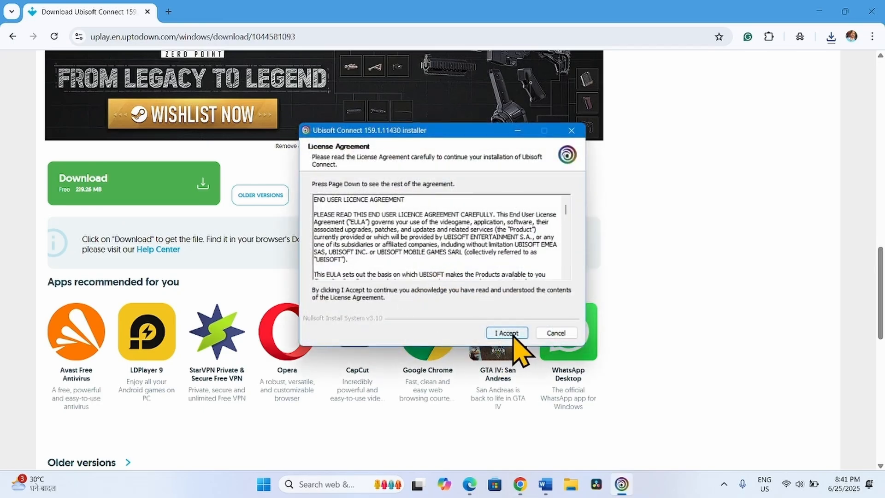
pyautogui.moveTo(389, 175)
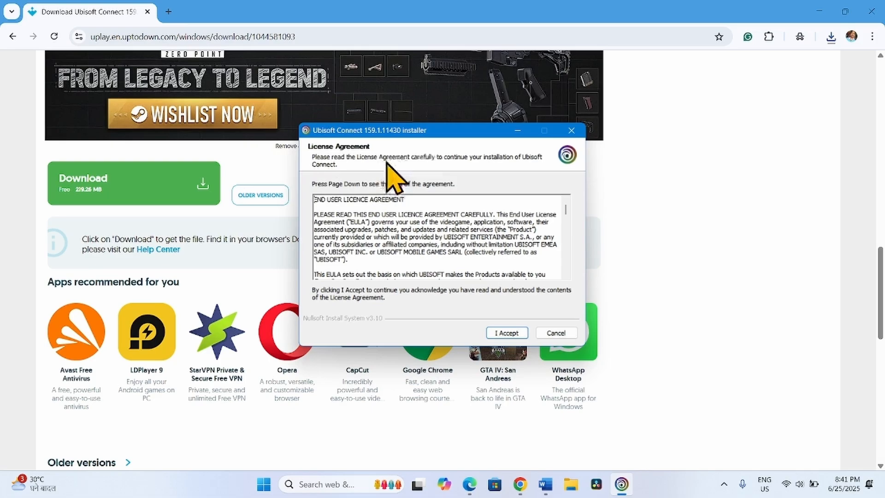
# - Accept the license, install to the default folder and finish with Run Ubisoft Connect checked
pyautogui.click(506, 332)
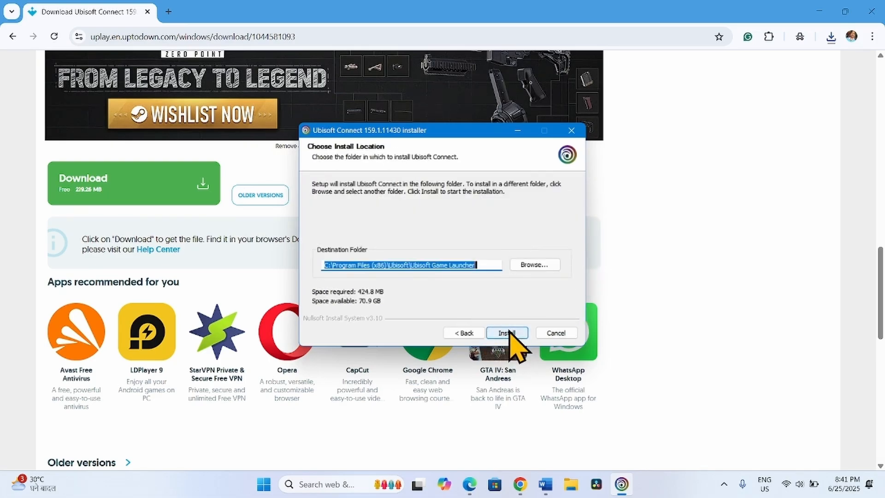
pyautogui.click(506, 332)
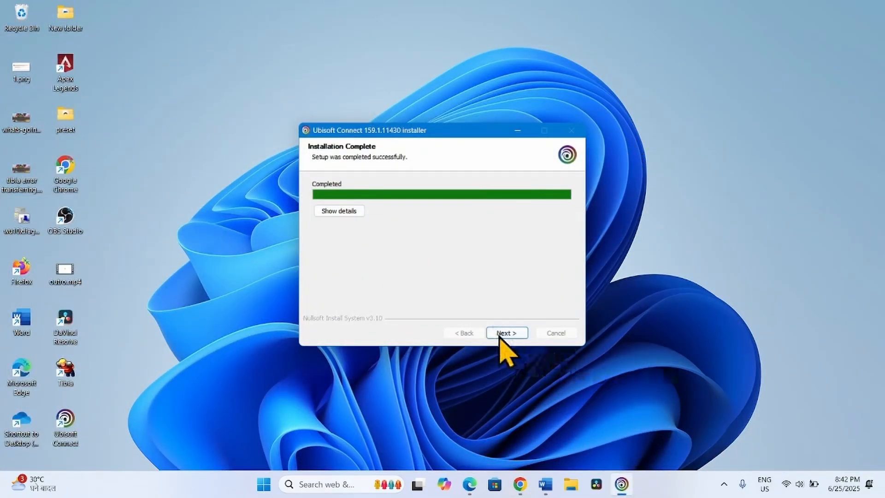
pyautogui.click(506, 333)
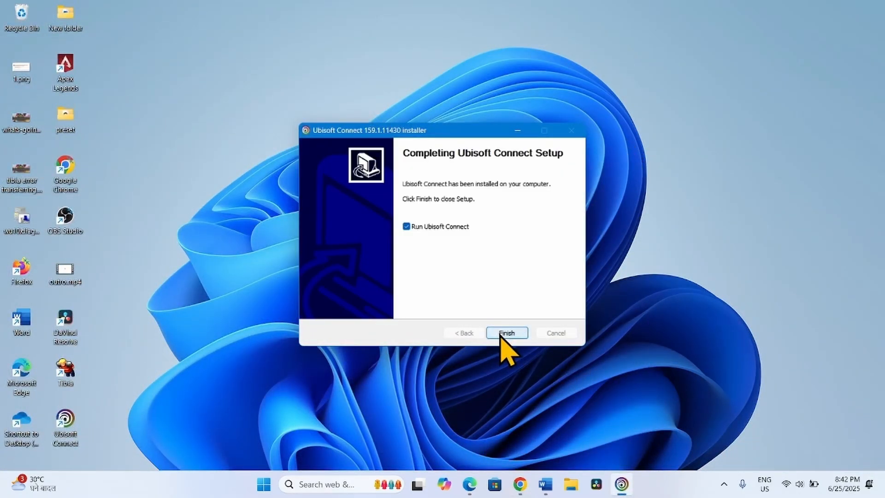
pyautogui.click(506, 332)
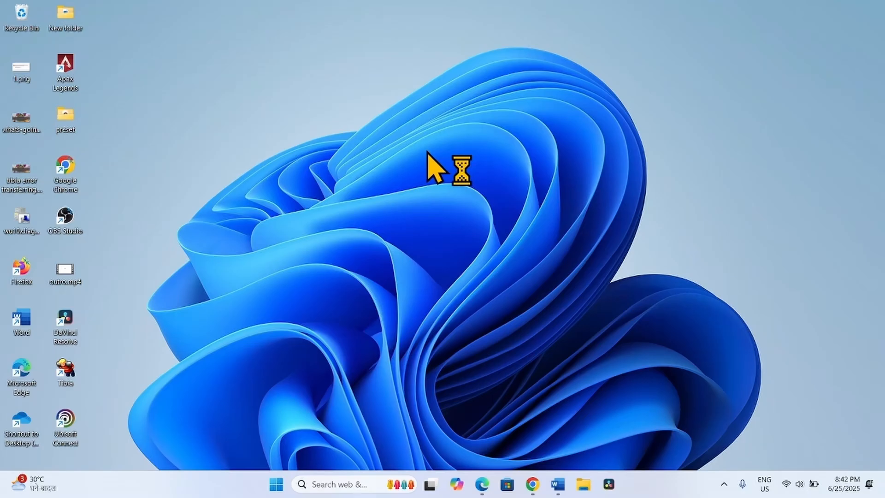
# - Let the client self-update, then maximize the Log in to Ubisoft window
pyautogui.doubleClick(65, 421)
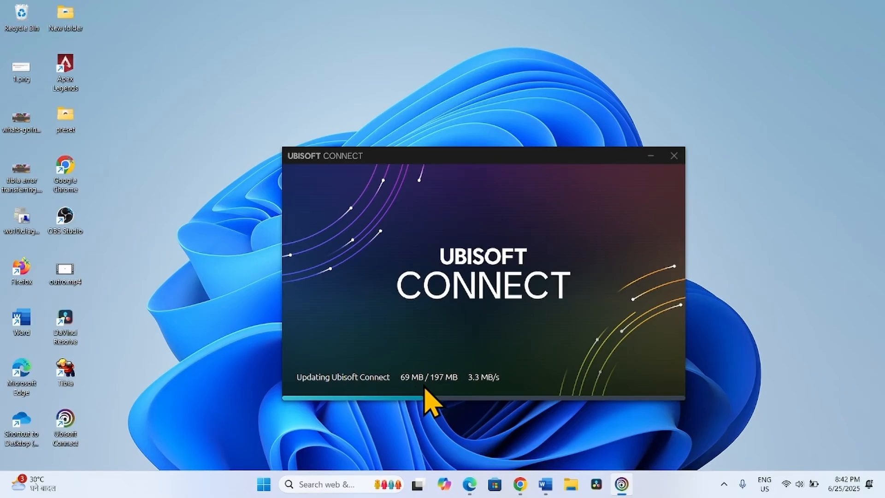
pyautogui.click(673, 156)
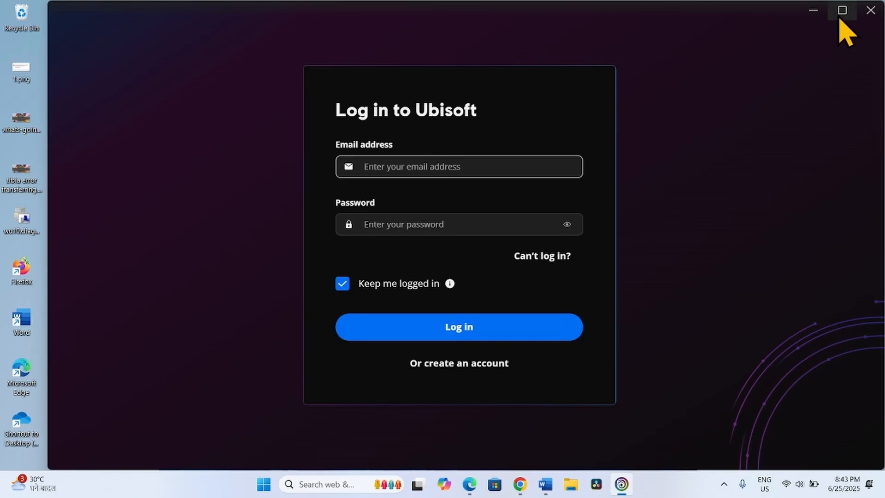
pyautogui.click(842, 10)
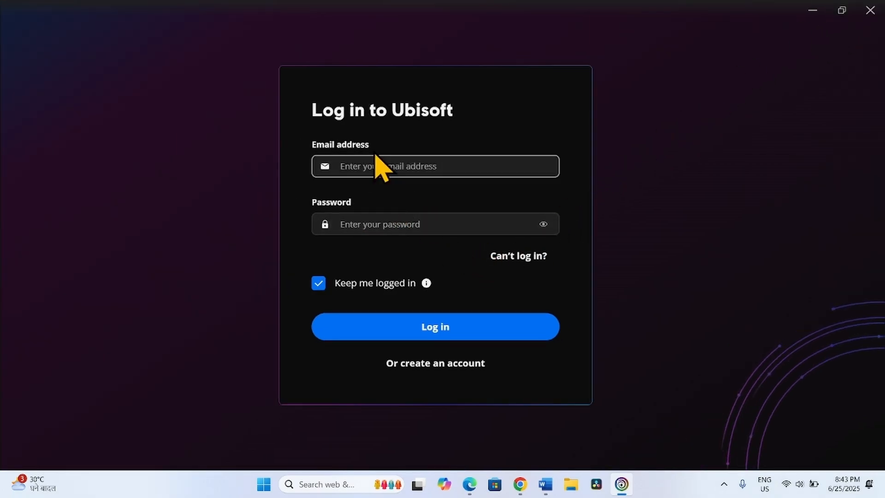